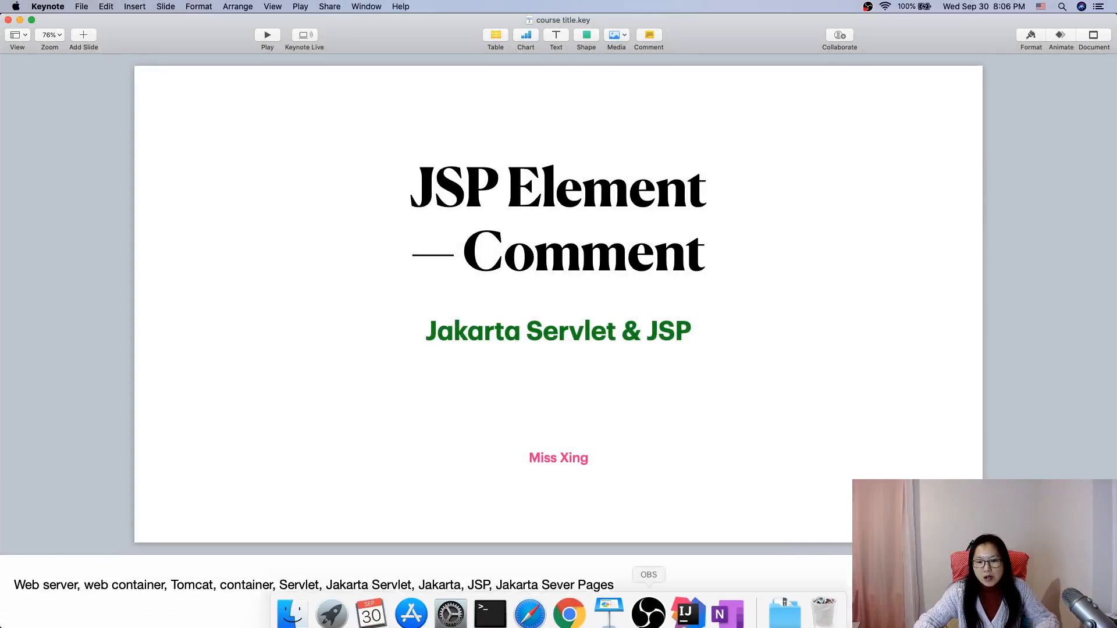
Switch from the Keynote slide to index.jsp in IntelliJ, scrolled to the blank lines above the footer include.
left_click(686, 613)
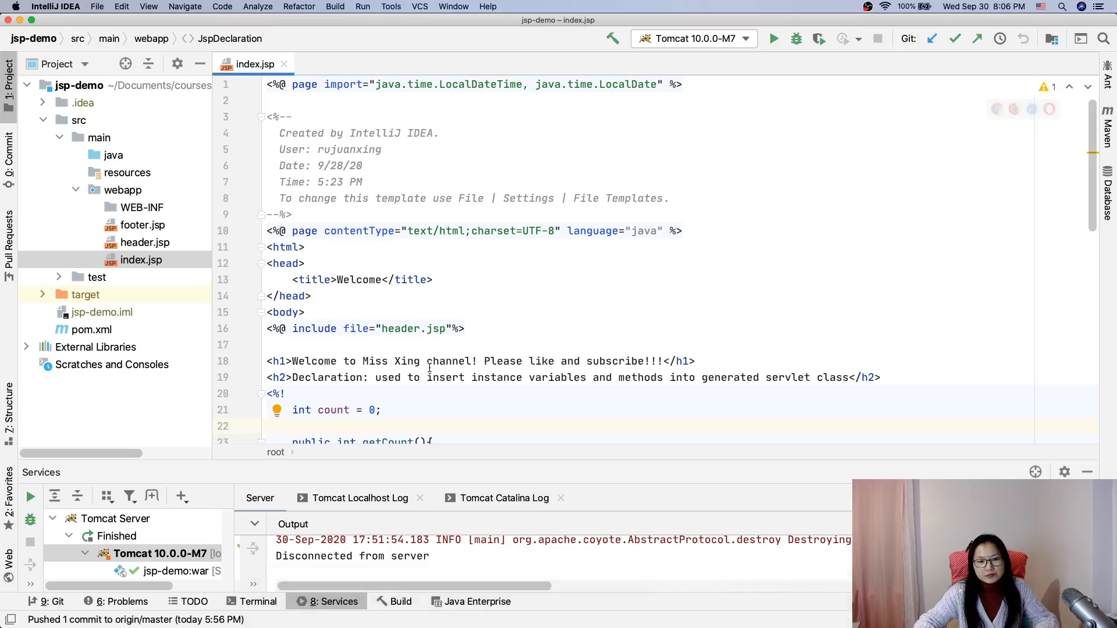
scroll("down", 3)
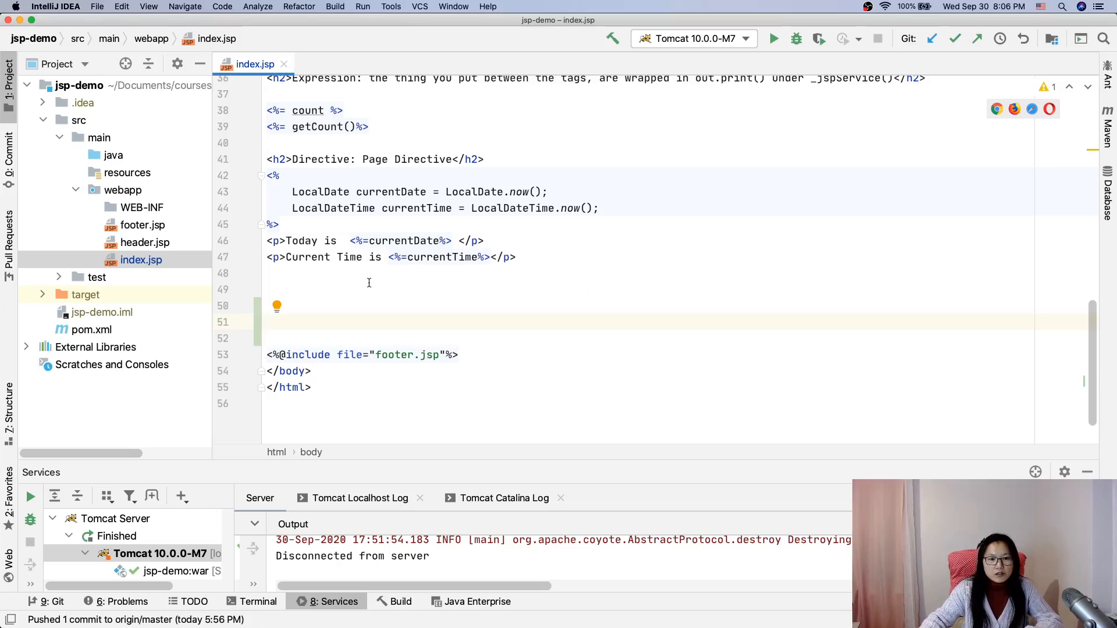
Add <!-- HTML Comment --> on line 49 and select that line.
type("<!-- -->")
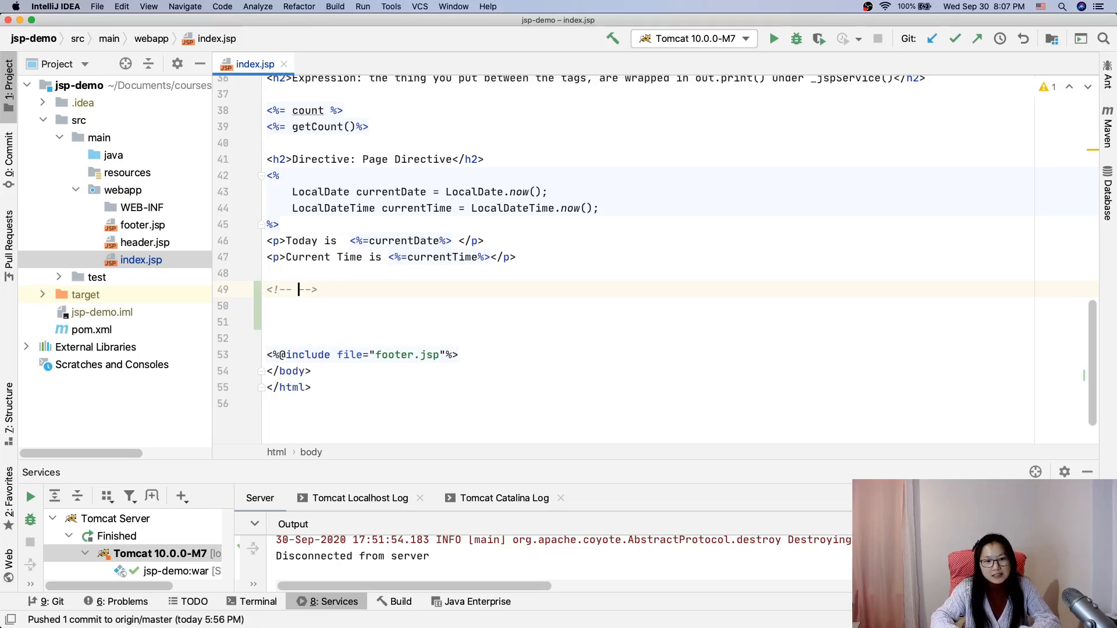
type("HTML")
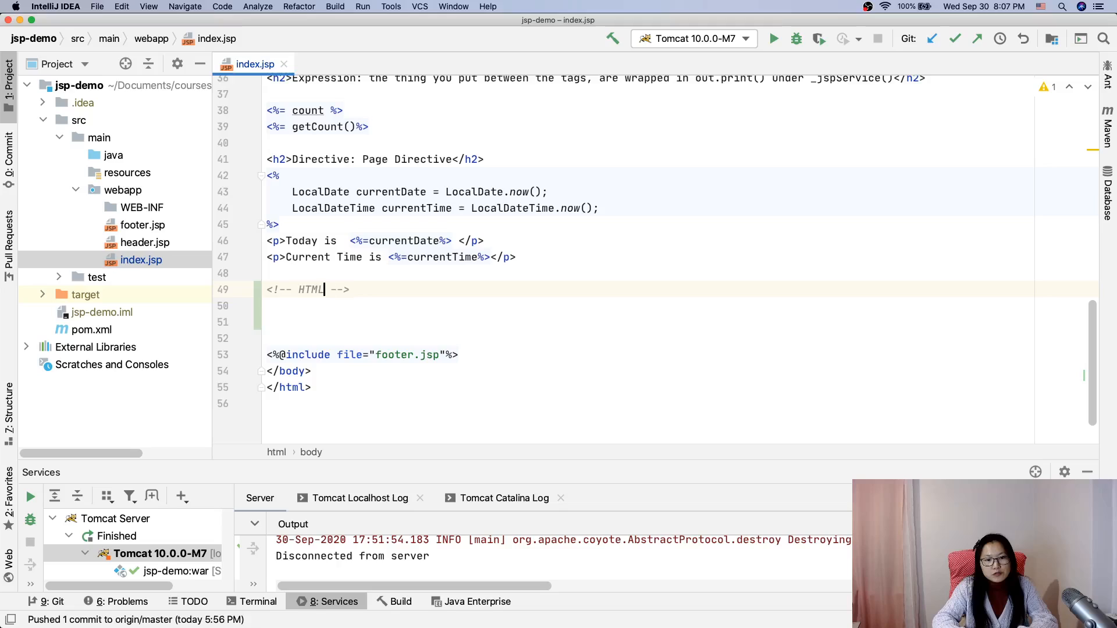
type("Co")
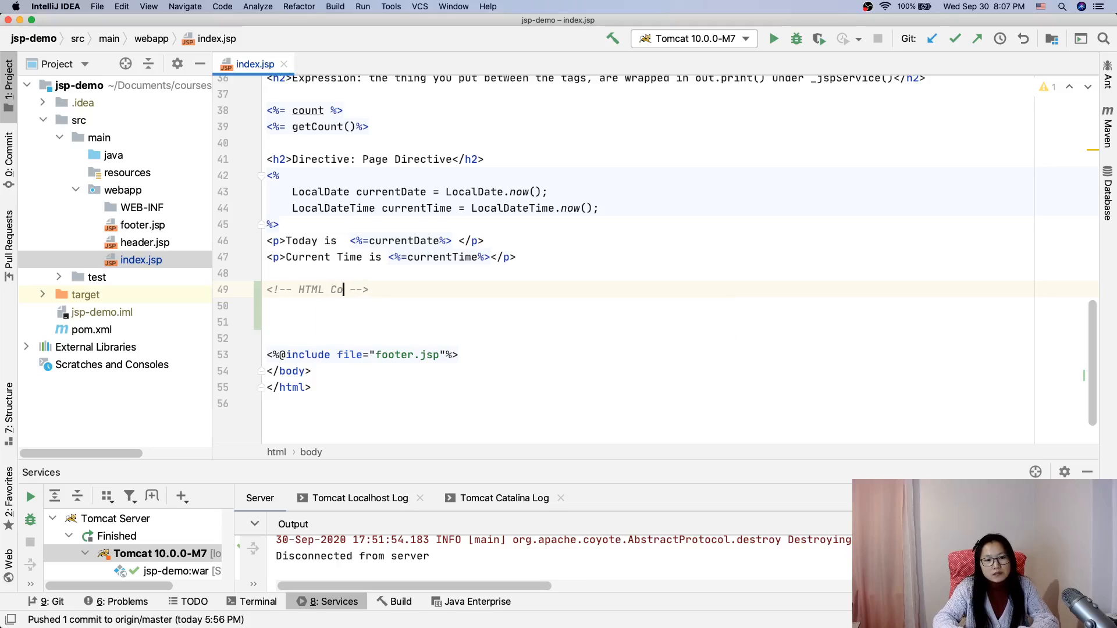
type("mment")
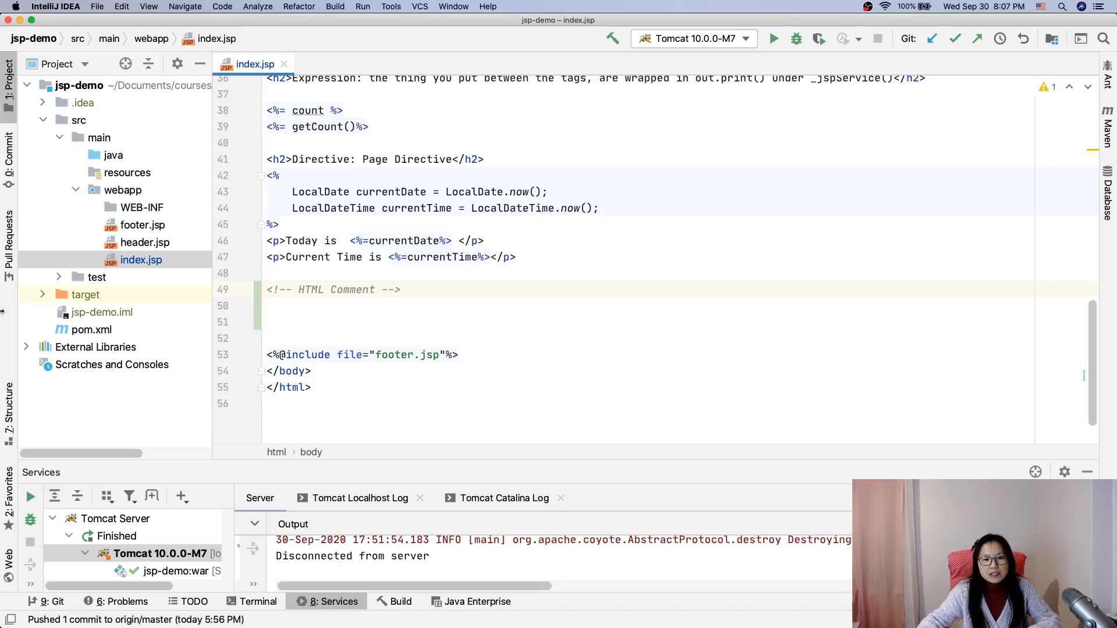
double_click(333, 290)
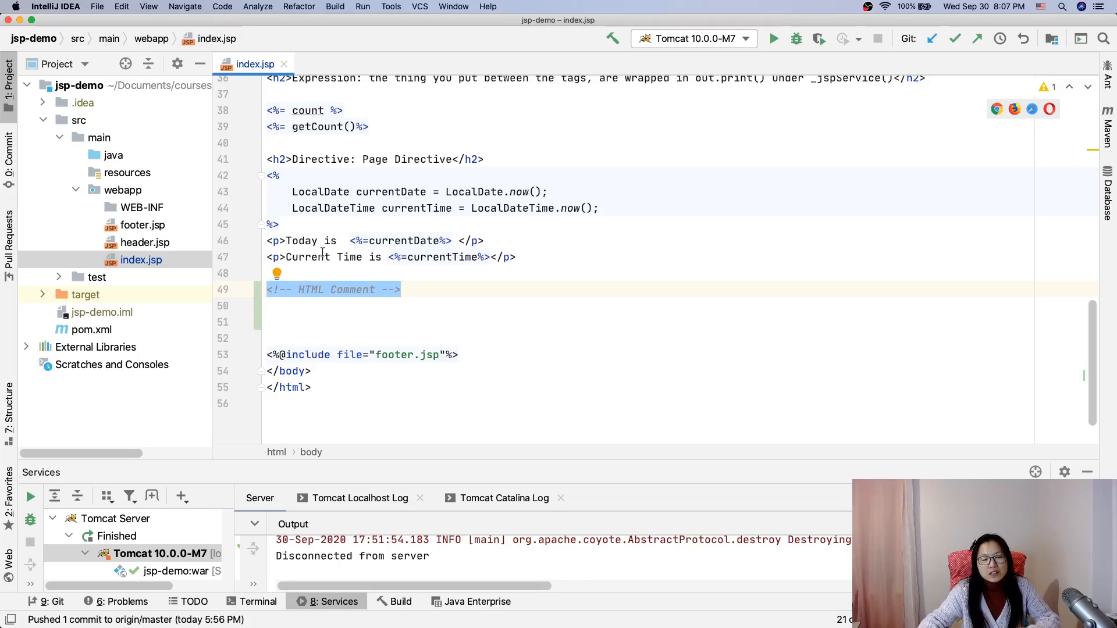
mouse_move(294, 271)
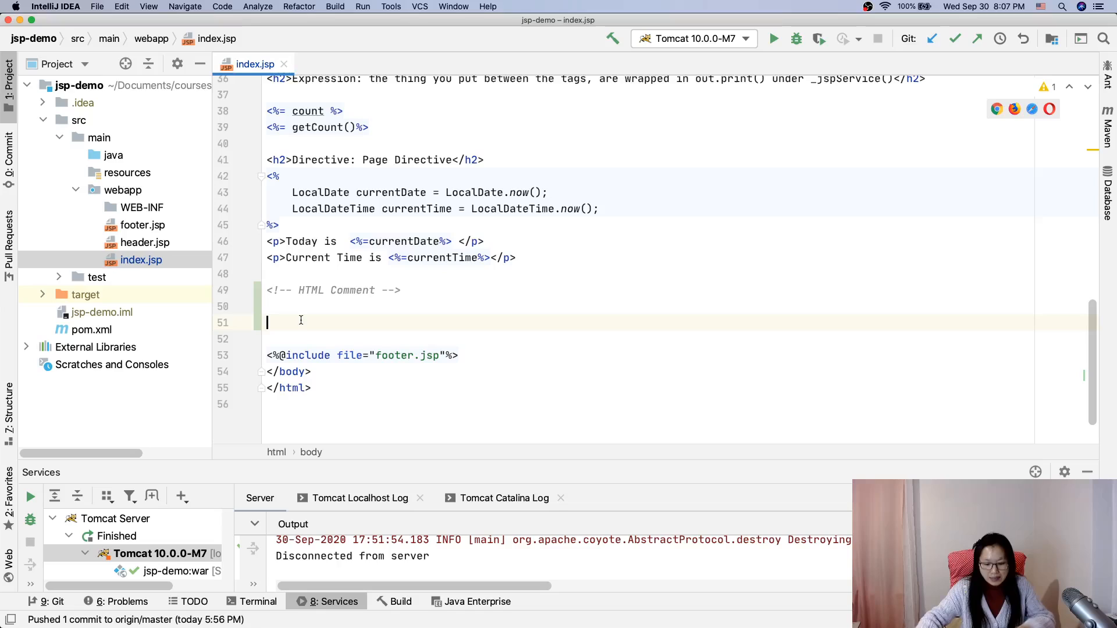
Add <%-- JSP Comment --%> on line 51 below the HTML comment.
type("<%-- JSP Comm--%>")
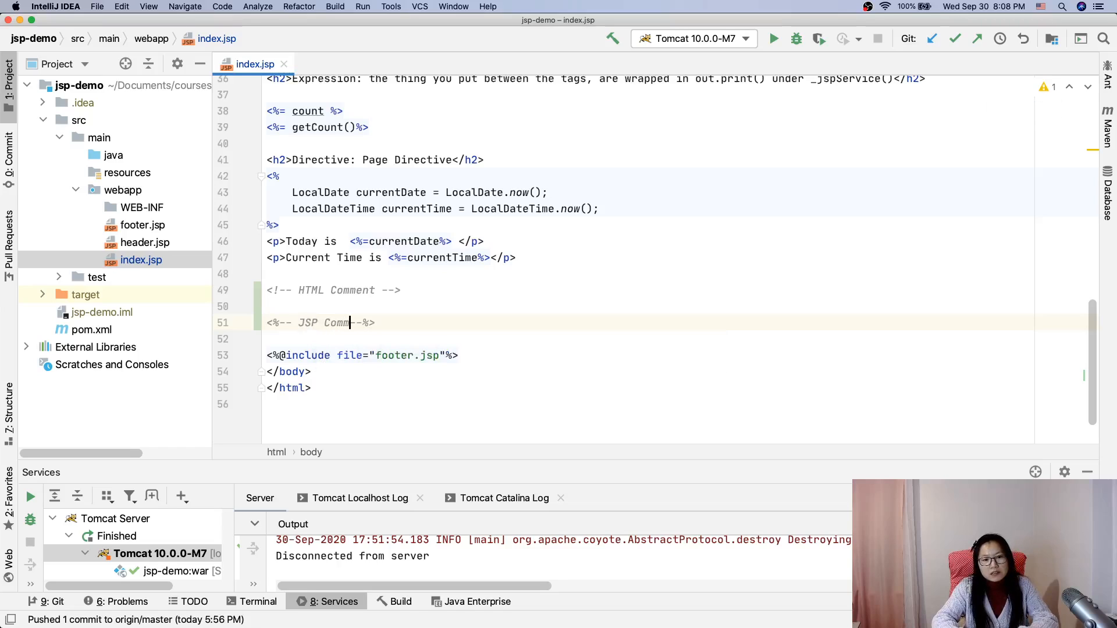
type("ent")
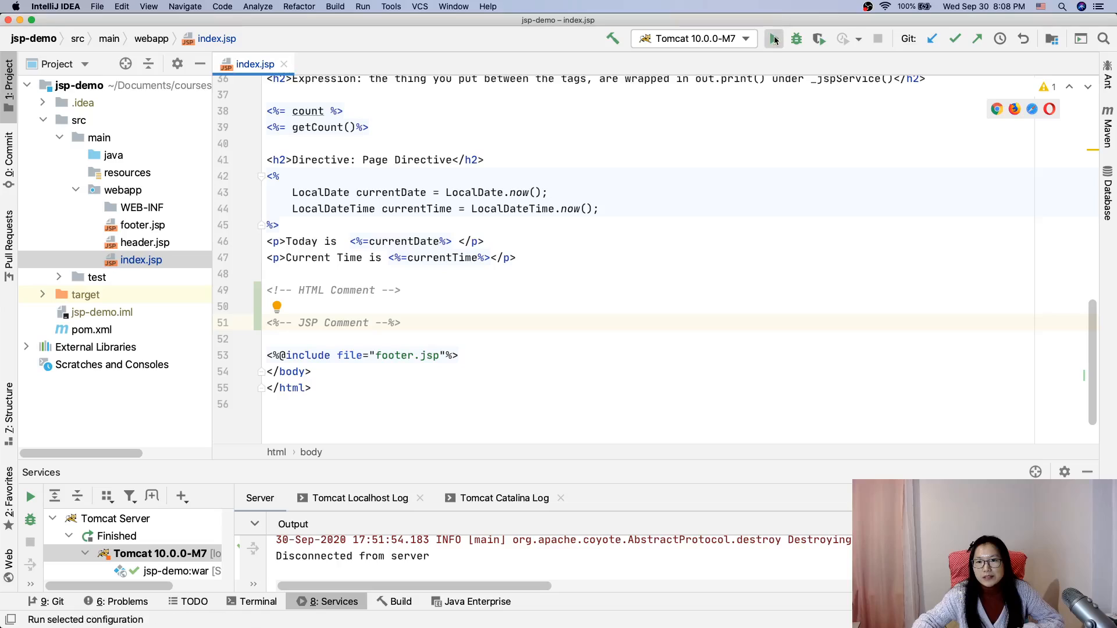
Run the Tomcat 10.0.0-M7 configuration so localhost:8080/jsp_demo_war/ loads in Chrome.
left_click(772, 38)
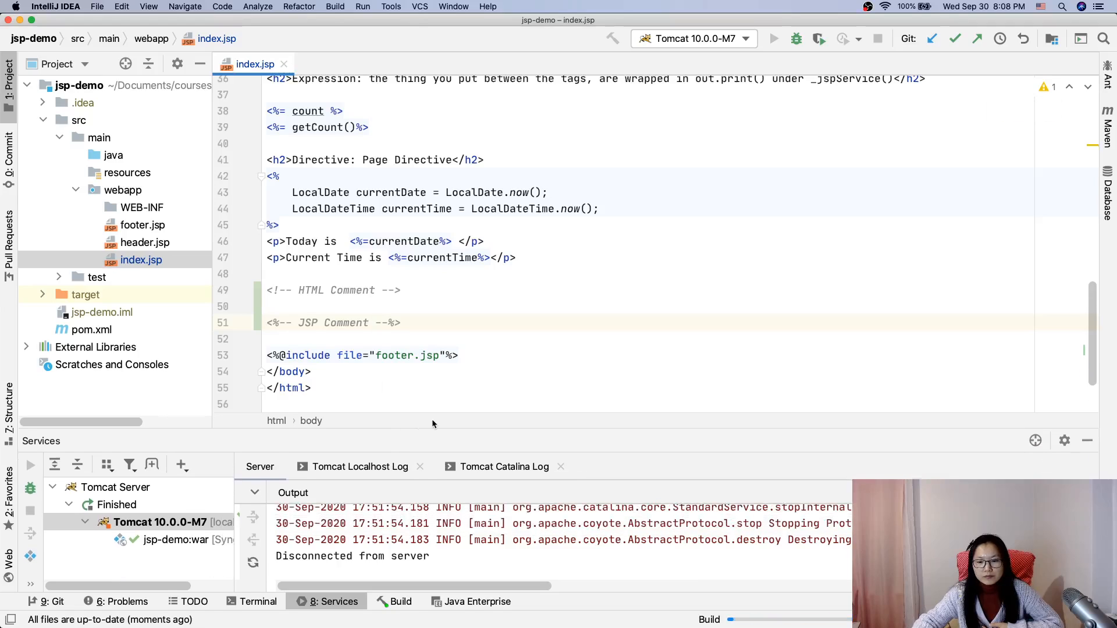
left_click(773, 39)
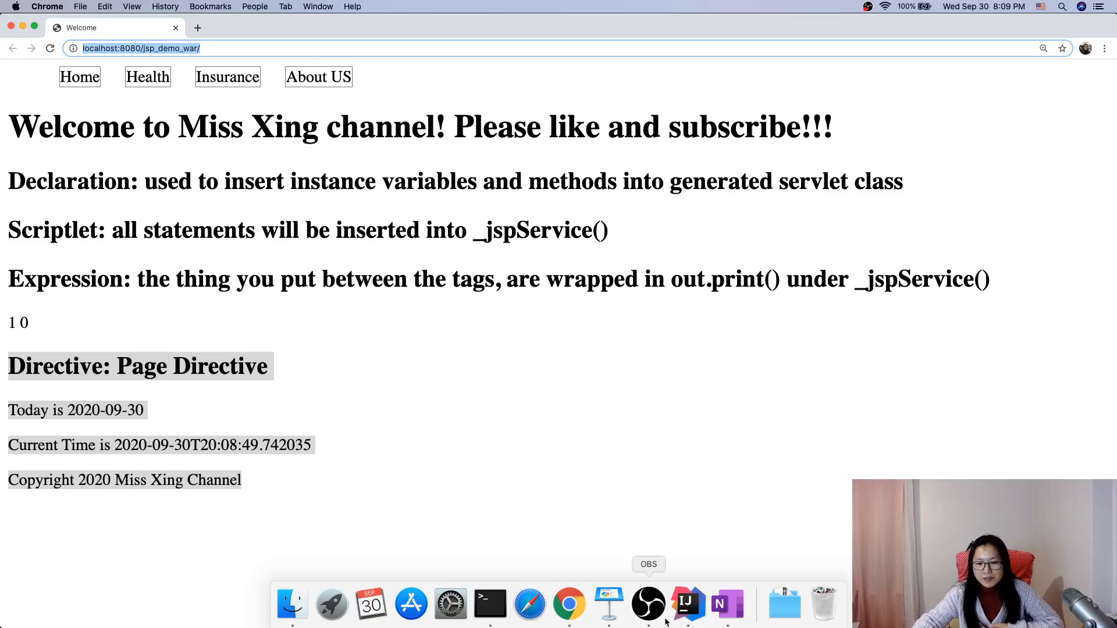
In Finder, reach Library > Caches > JetBrains > IntelliJIdea2020.2.
left_click(490, 605)
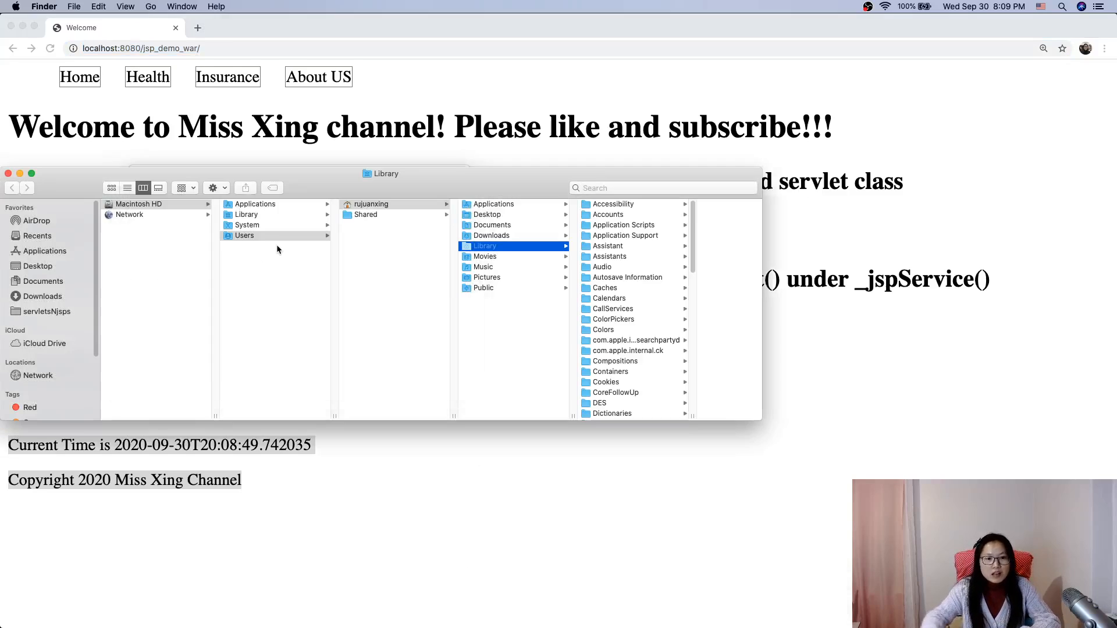
scroll("down", 3)
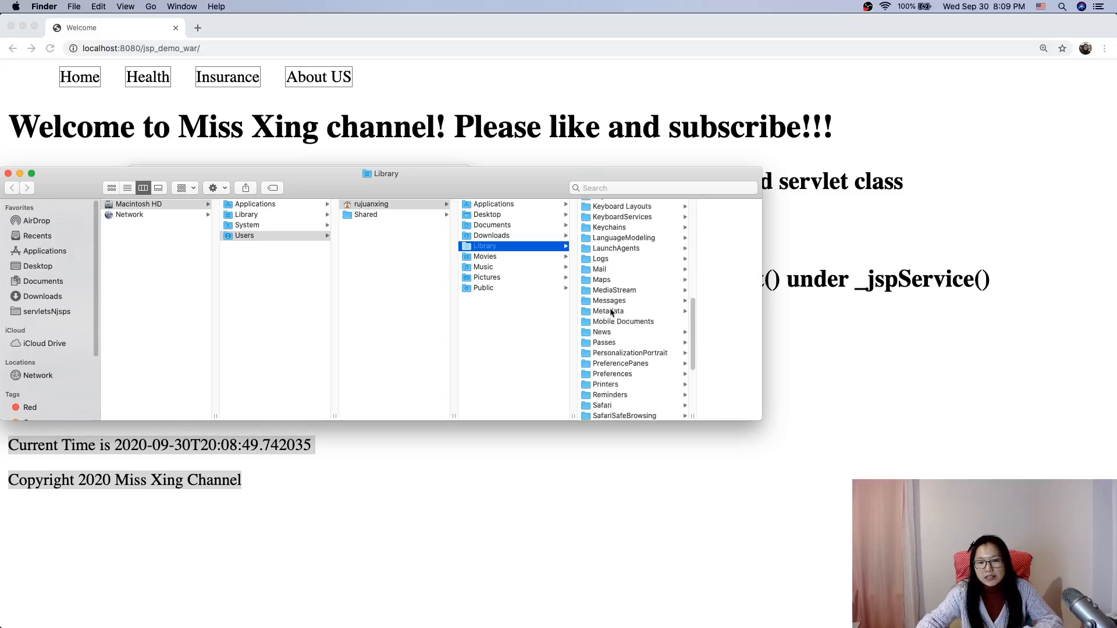
scroll("up", 3)
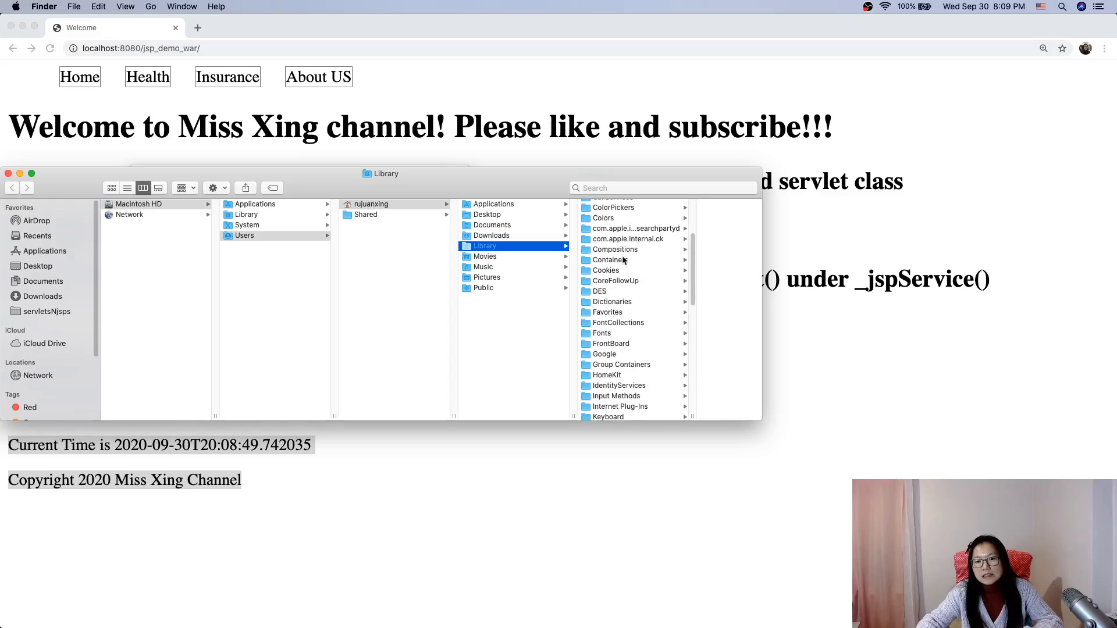
scroll("down", 3)
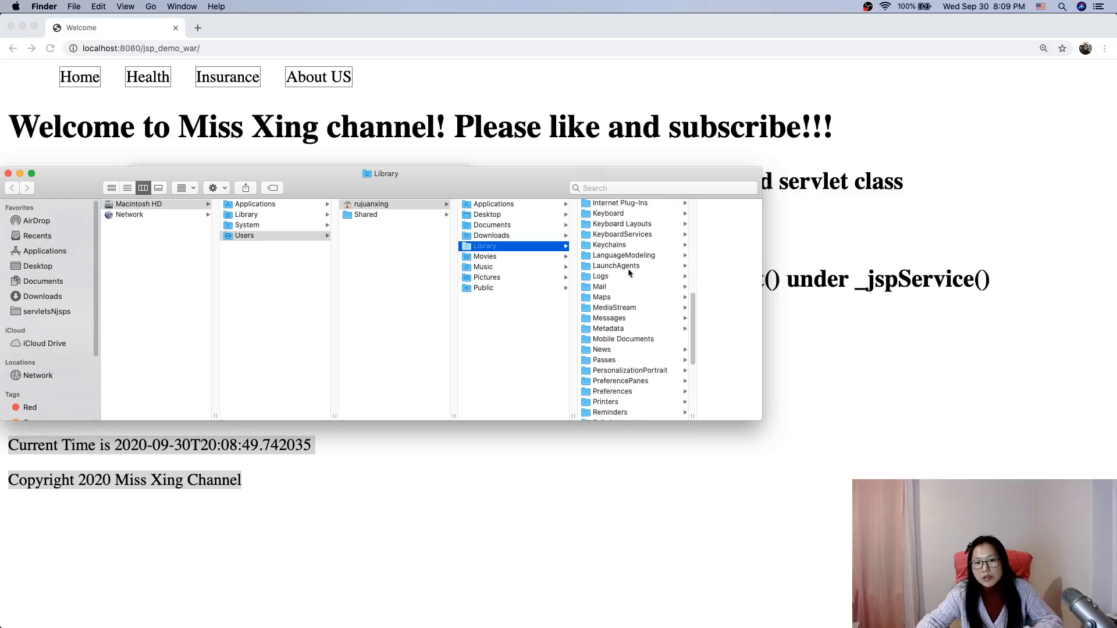
scroll("up", 3)
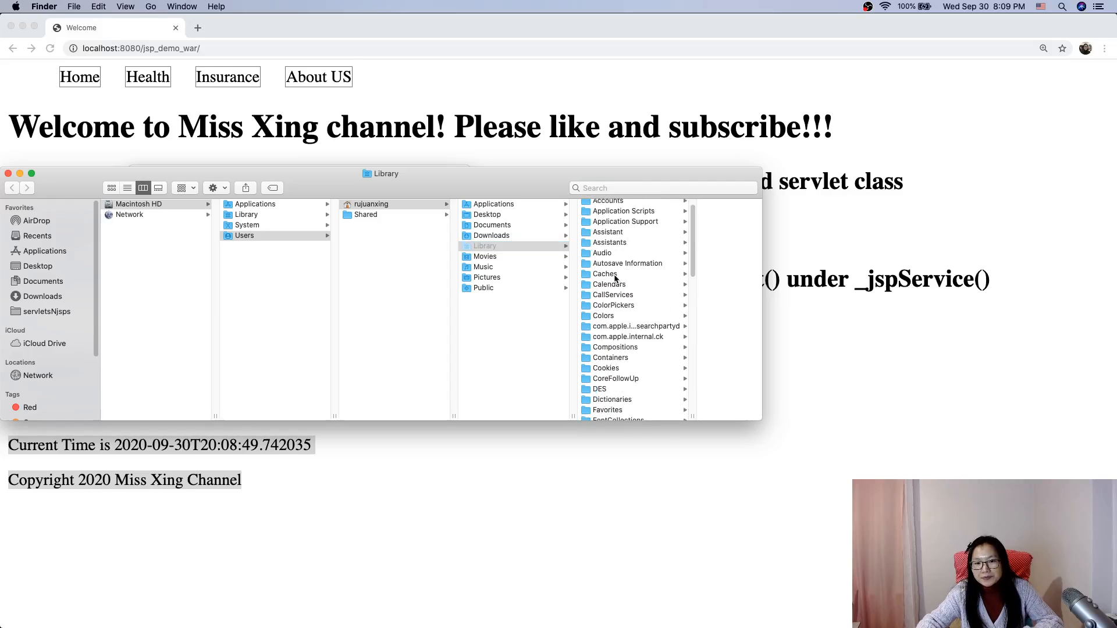
left_click(605, 274)
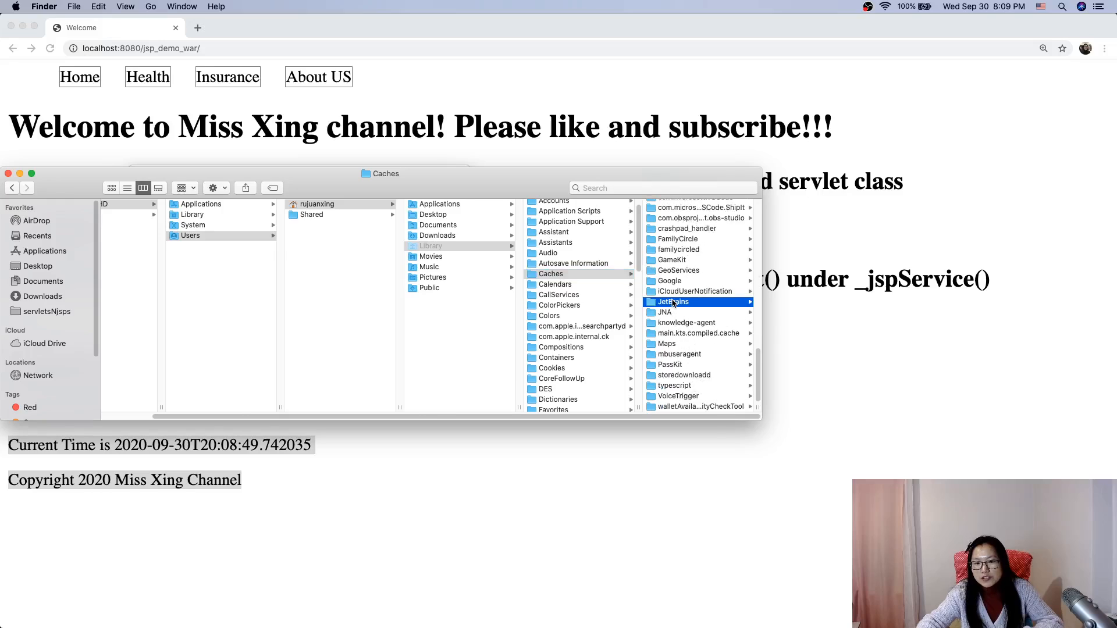
left_click(670, 302)
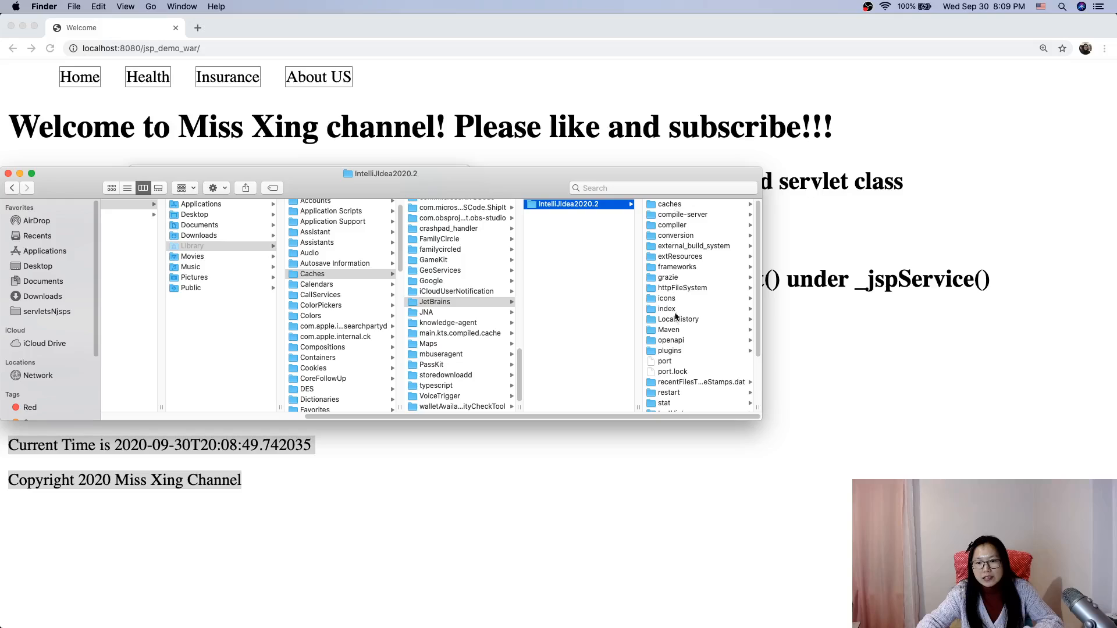
scroll("down", 3)
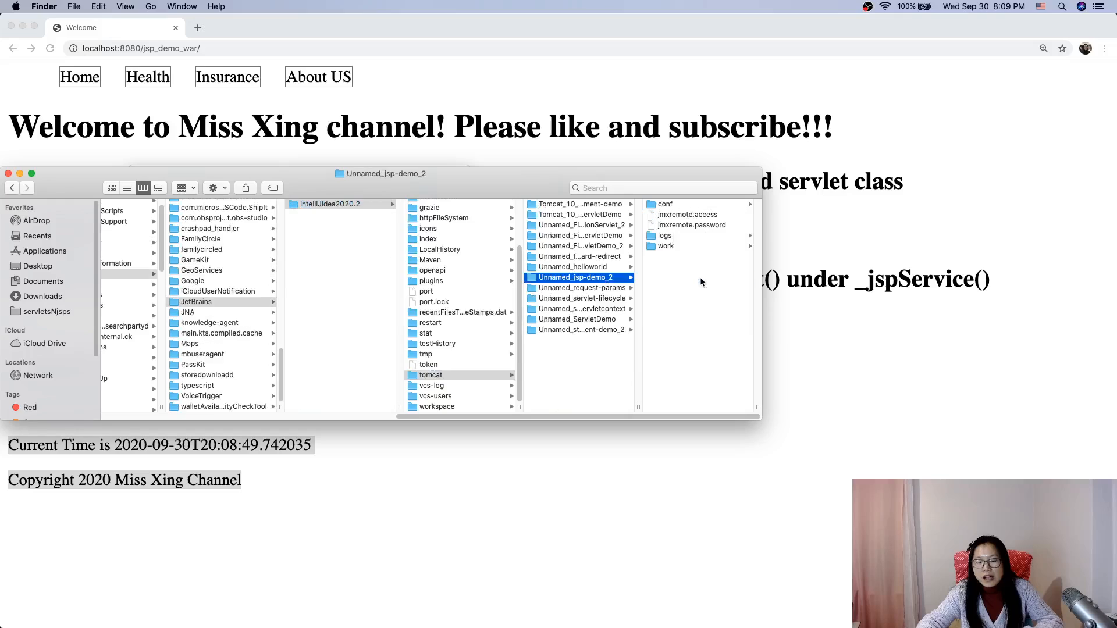
Descend work > Catalina > localhost > jsp_demo_war > org > apache > jsp and open index_jsp.java with IntelliJ IDEA.
left_click(665, 245)
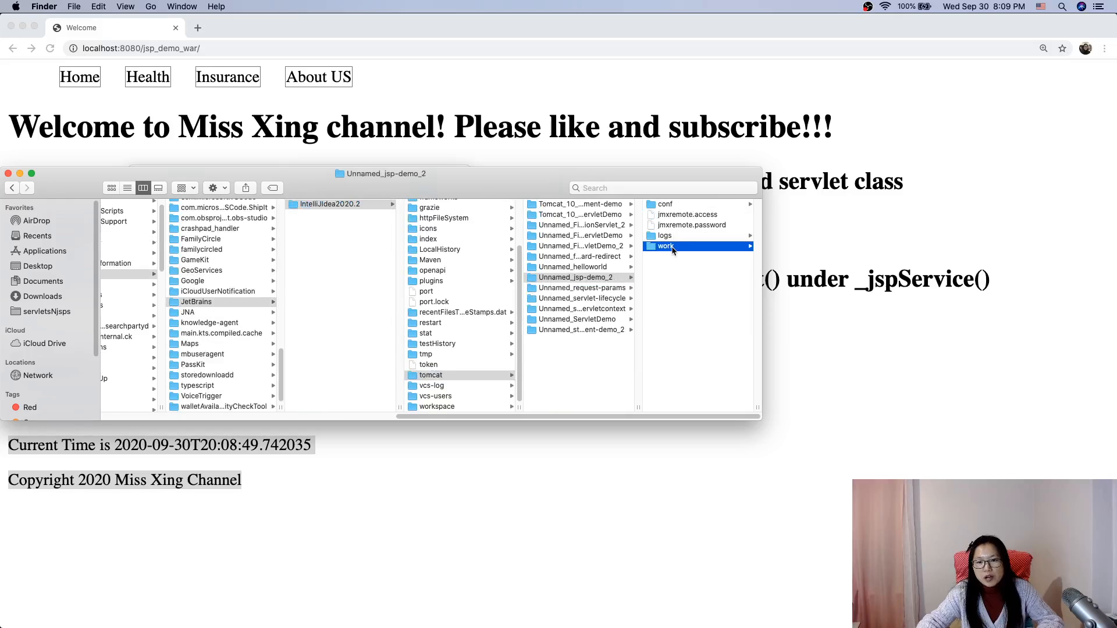
left_click(664, 245)
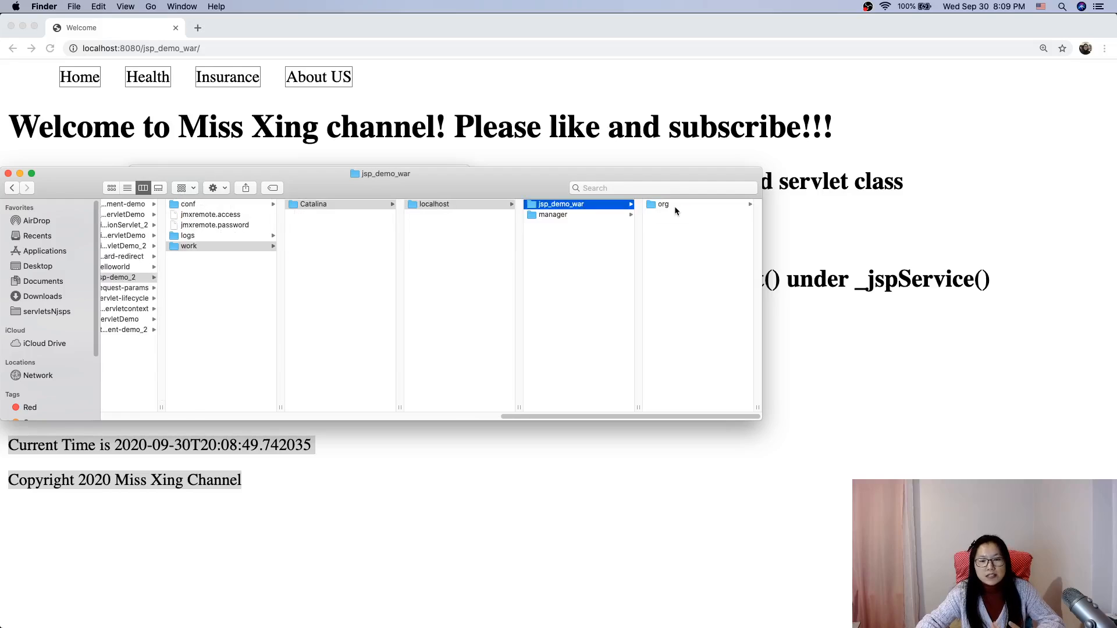
left_click(662, 205)
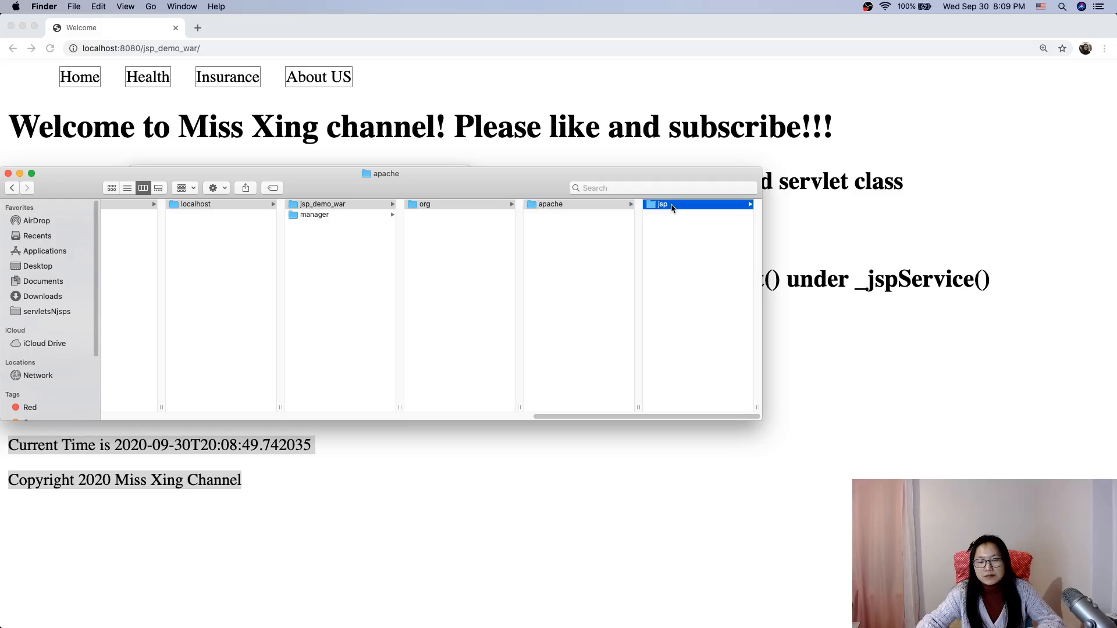
right_click(541, 214)
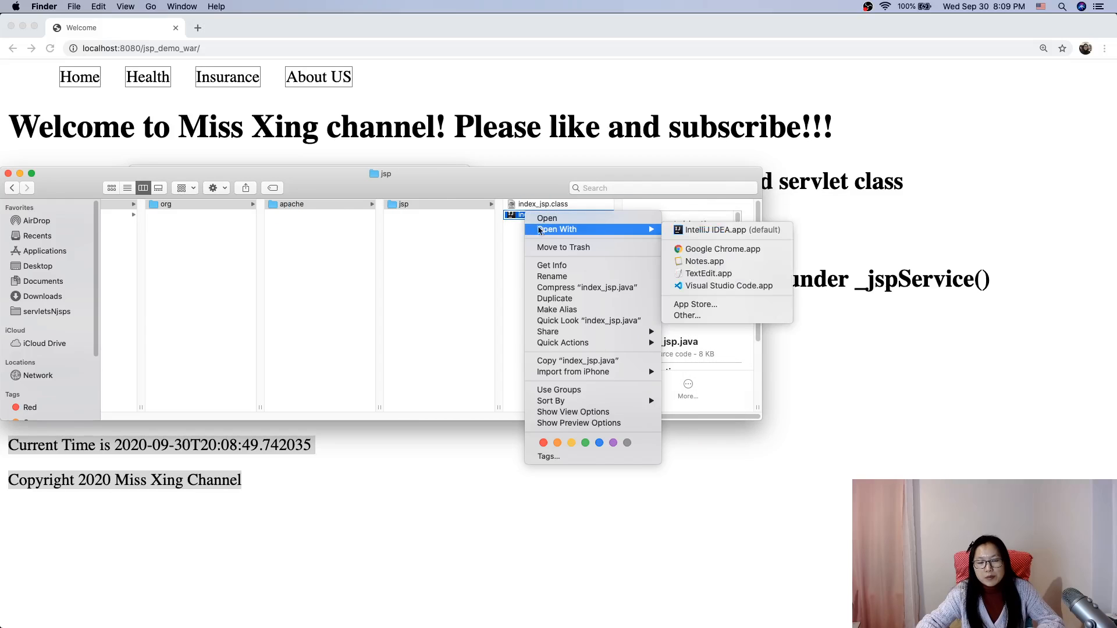
left_click(726, 229)
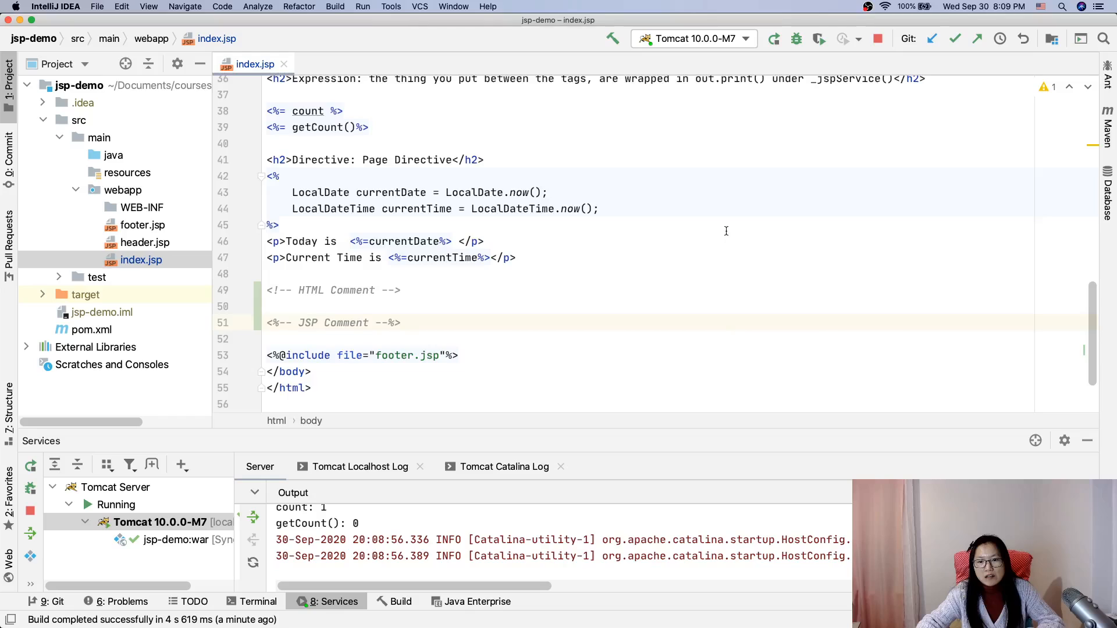
Split the index_jsp.java tab vertically so it sits beside index.jsp.
left_click(347, 64)
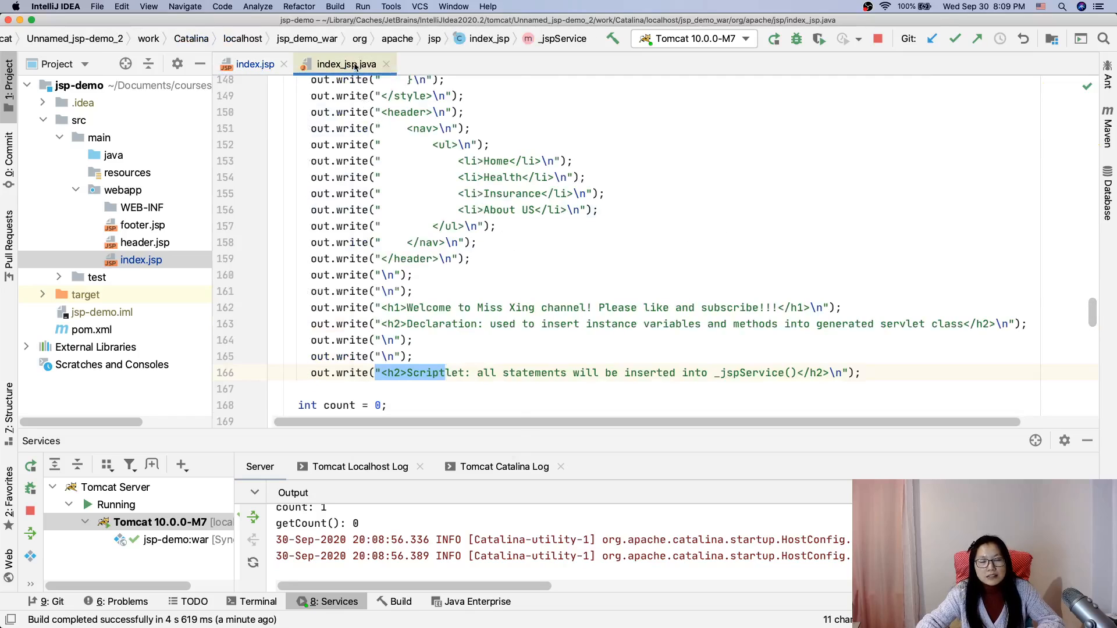
right_click(346, 64)
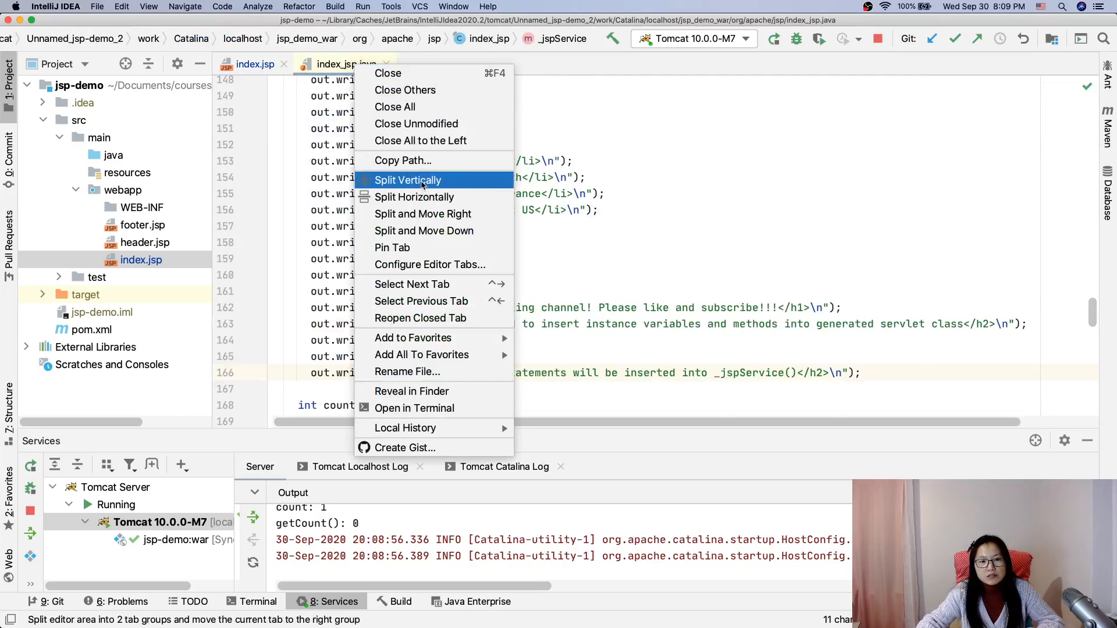
left_click(407, 180)
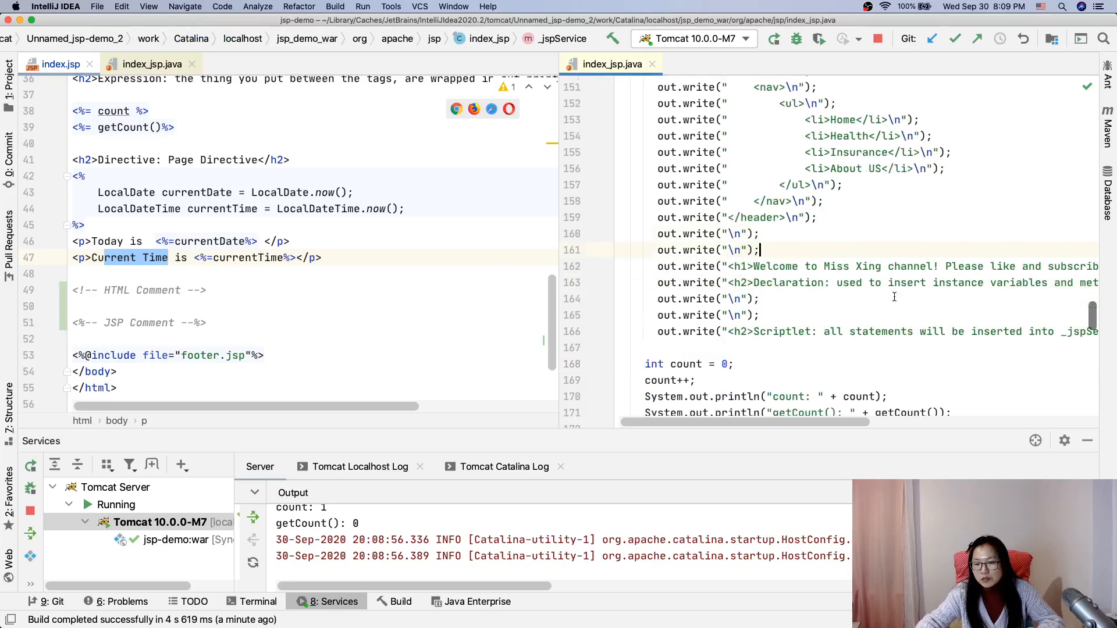
Match the servlet's out.write lines to index.jsp: currentTime and HTML comment written, JSP comment absent; return to Chrome.
scroll("down", 3)
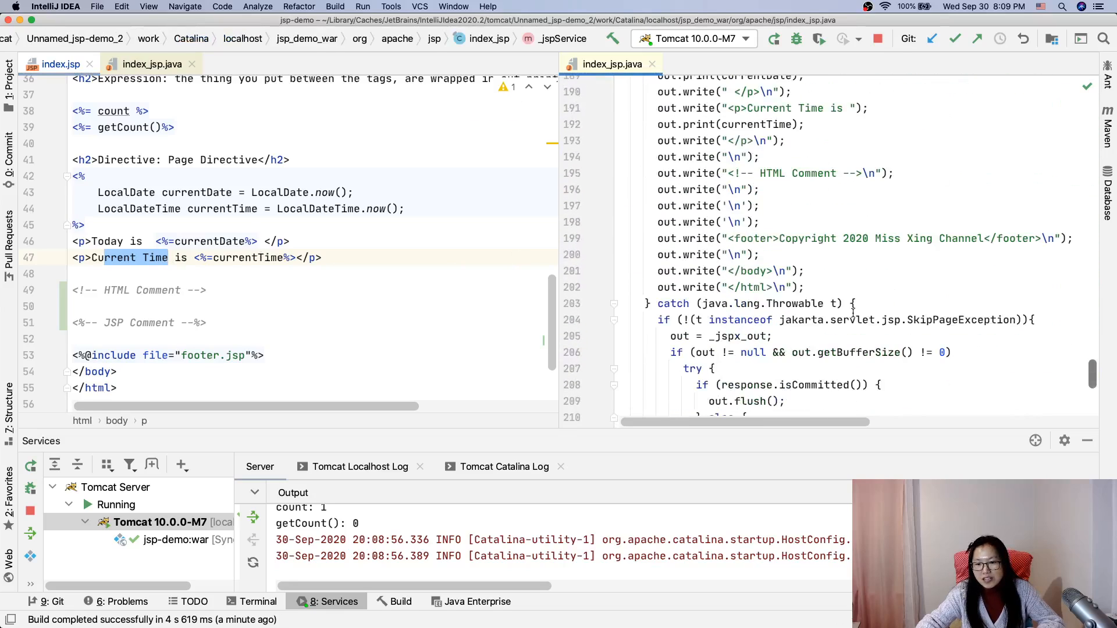
scroll("up", 3)
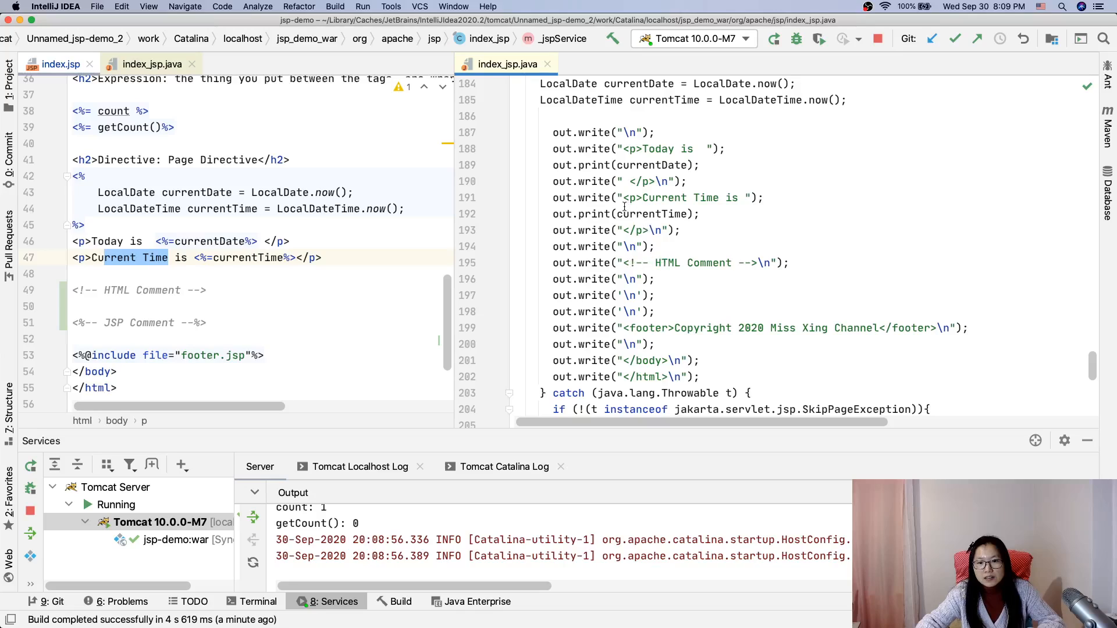
left_click(655, 197)
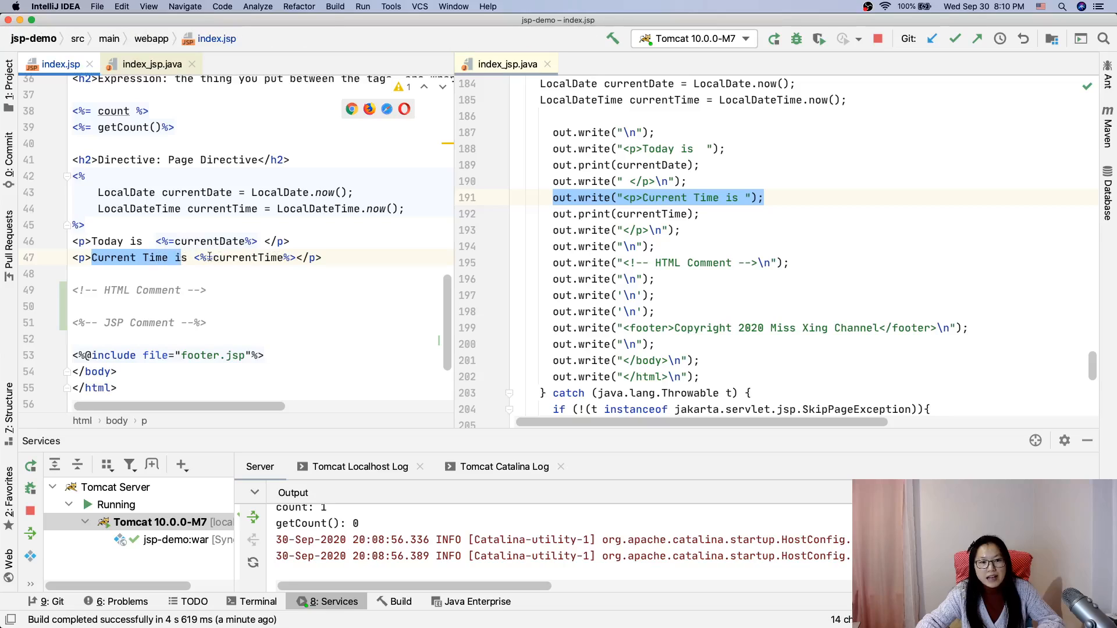
left_click(295, 257)
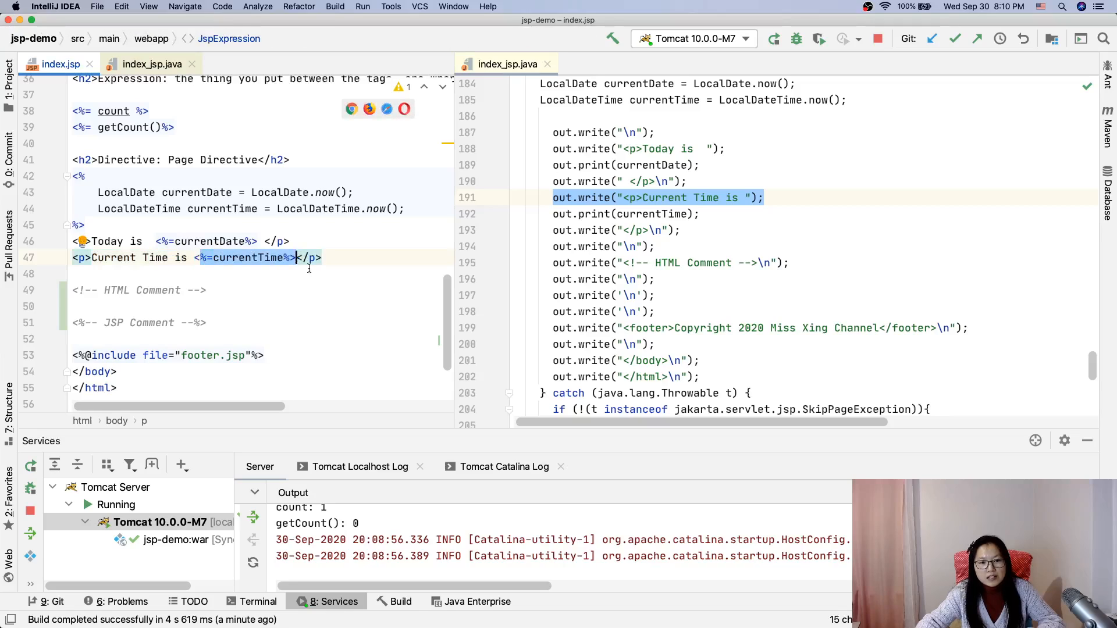
left_click(620, 214)
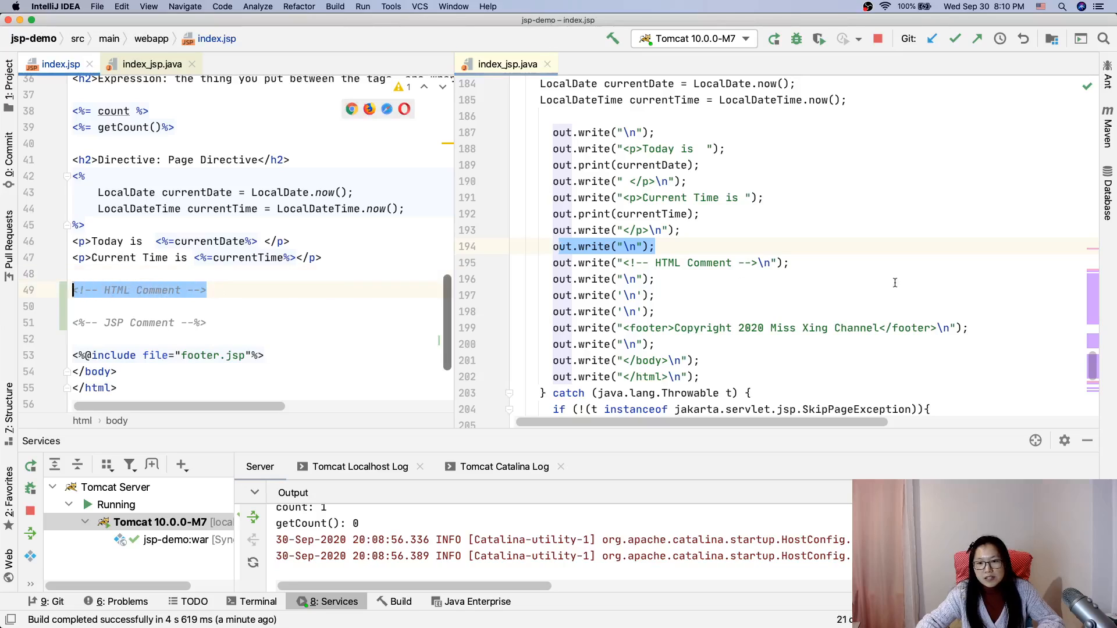
left_click(670, 262)
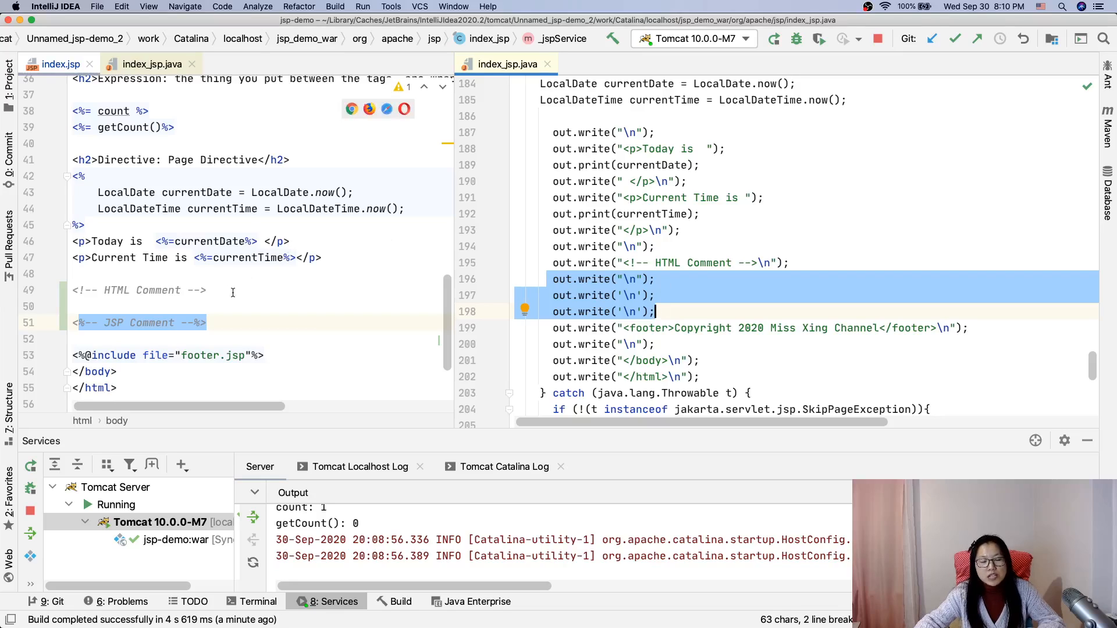
left_click(566, 263)
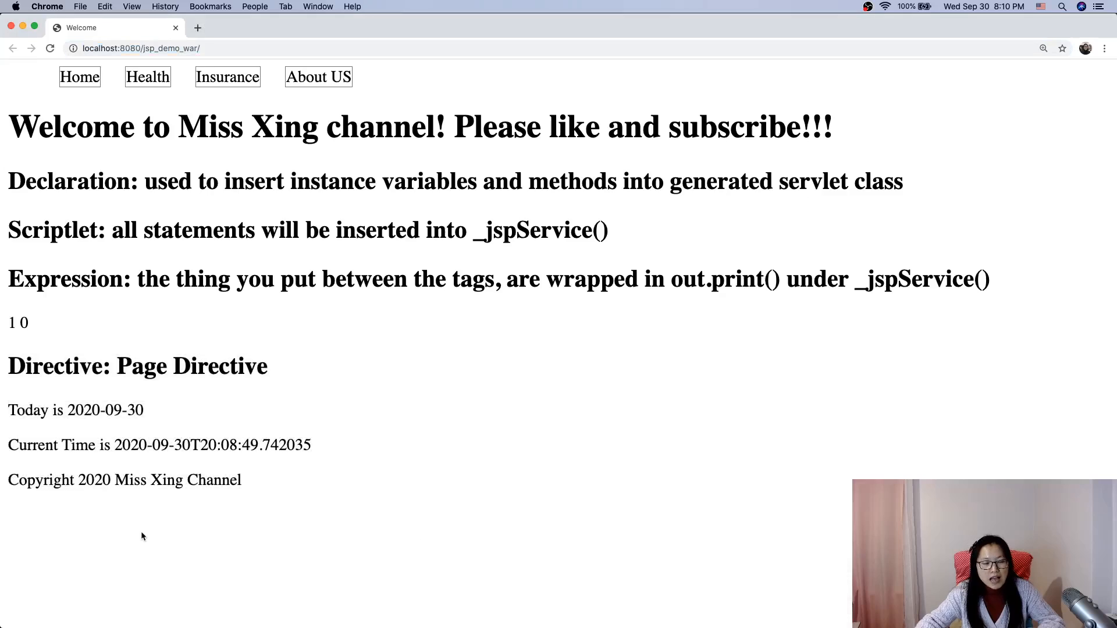
Inspect the page in Chrome DevTools, confirming only the HTML comment above the footer, then return to IntelliJ.
right_click(142, 535)
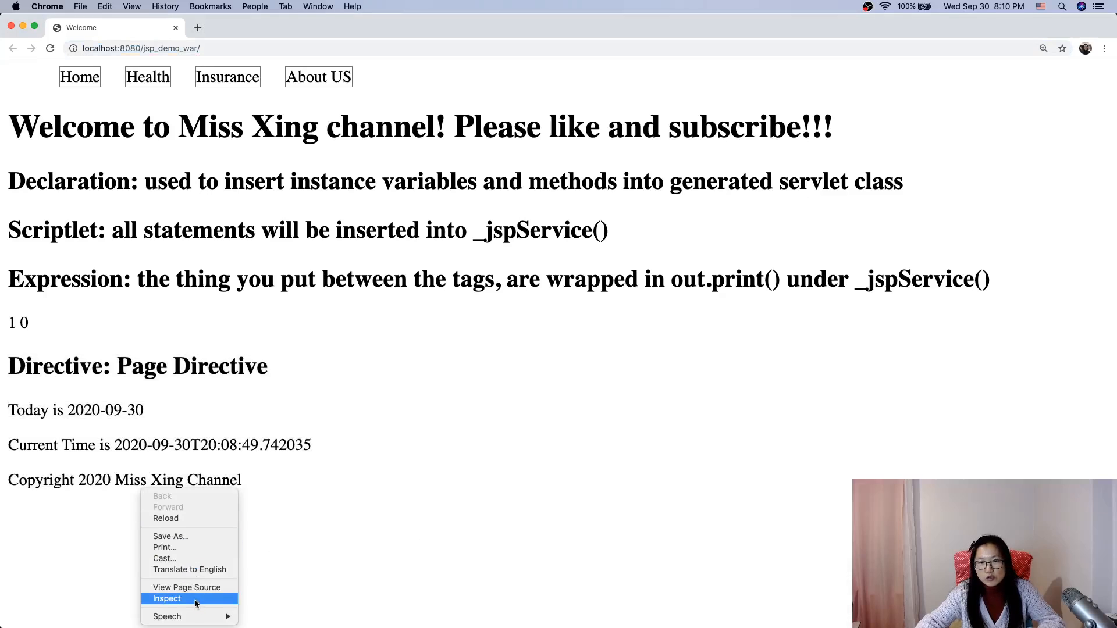
left_click(167, 598)
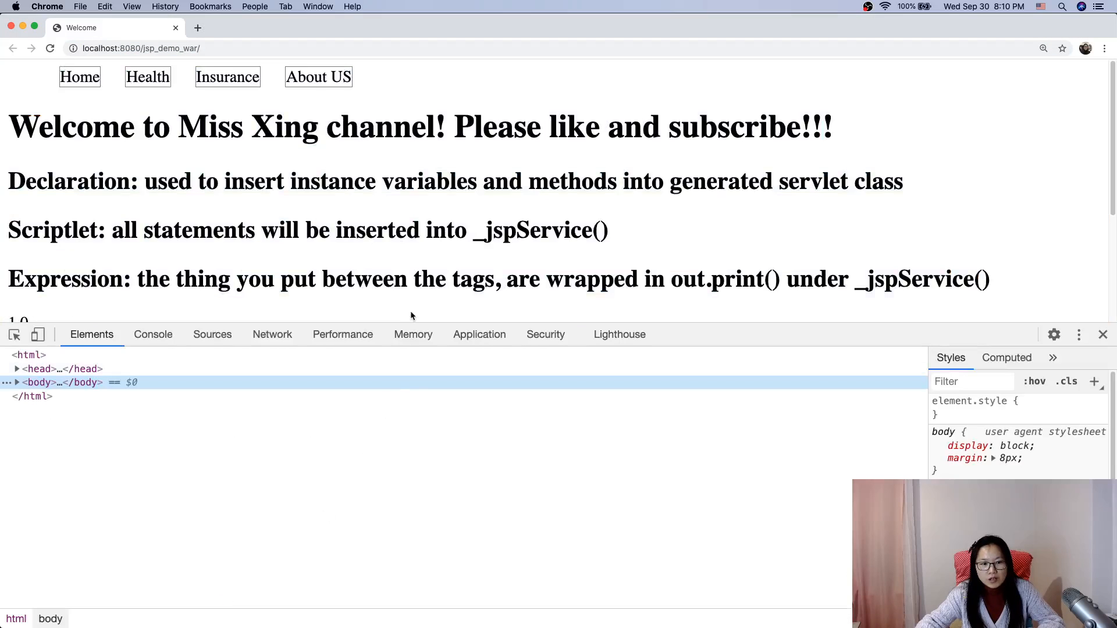
scroll("down", 3)
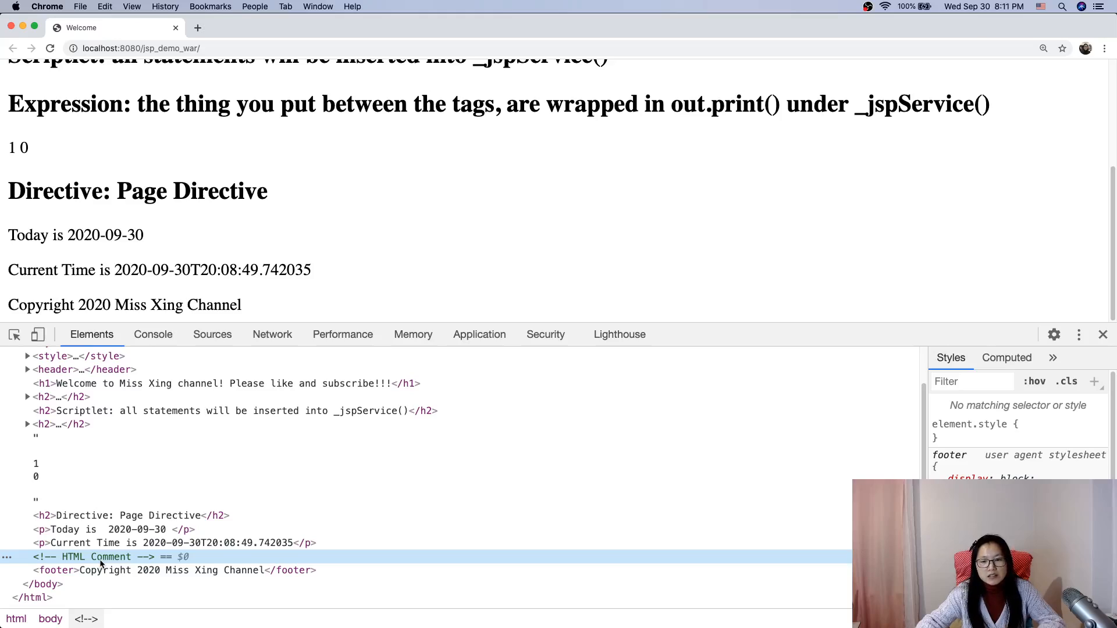
mouse_move(329, 200)
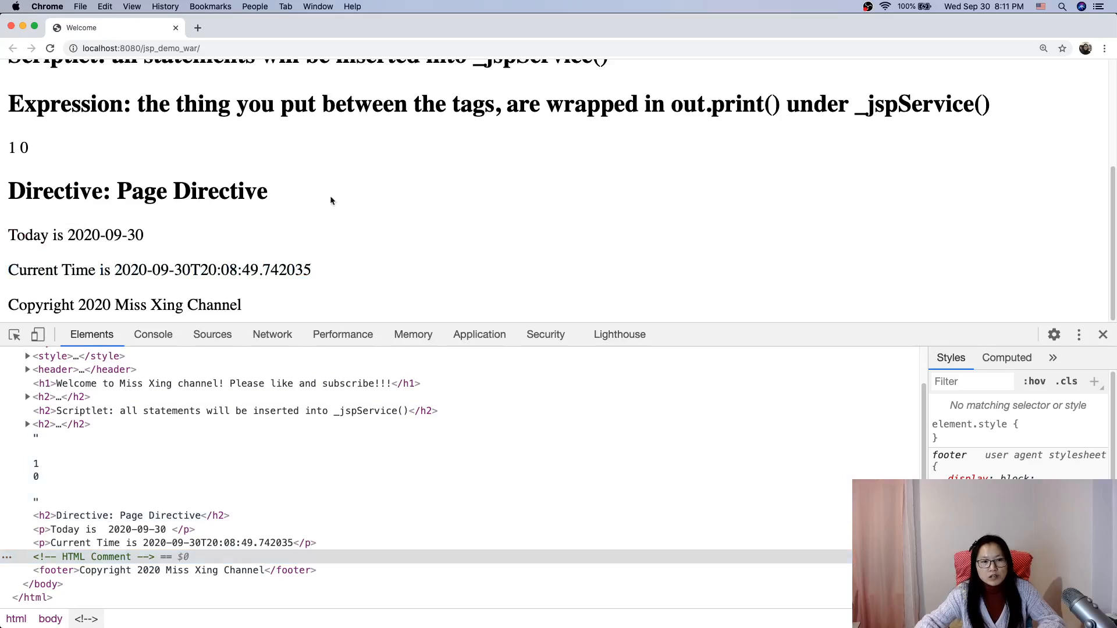
mouse_move(361, 132)
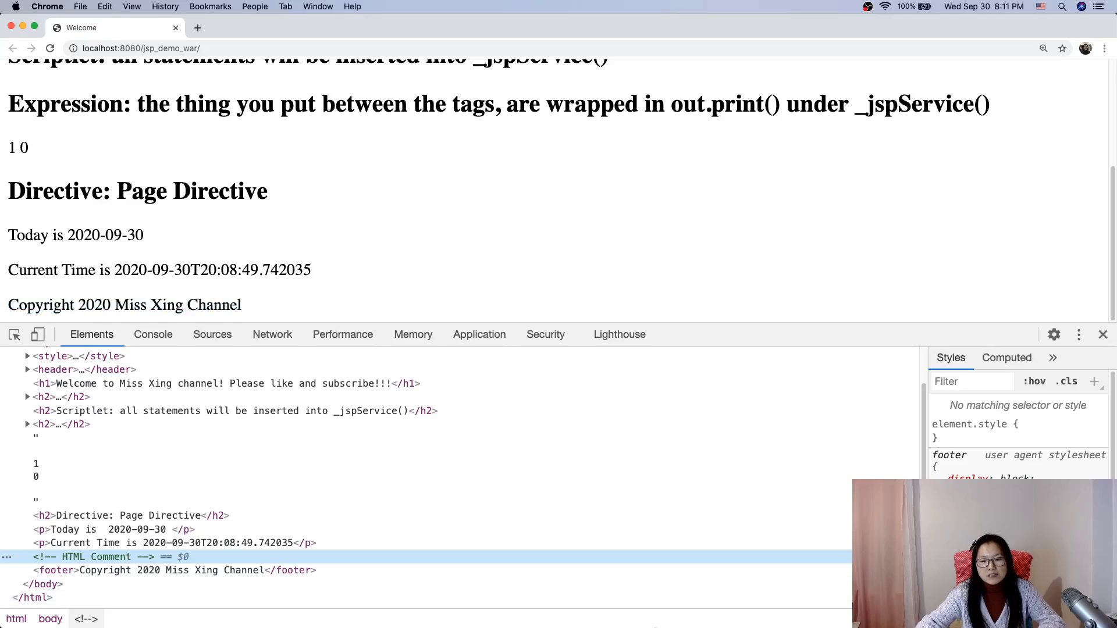
mouse_move(569, 605)
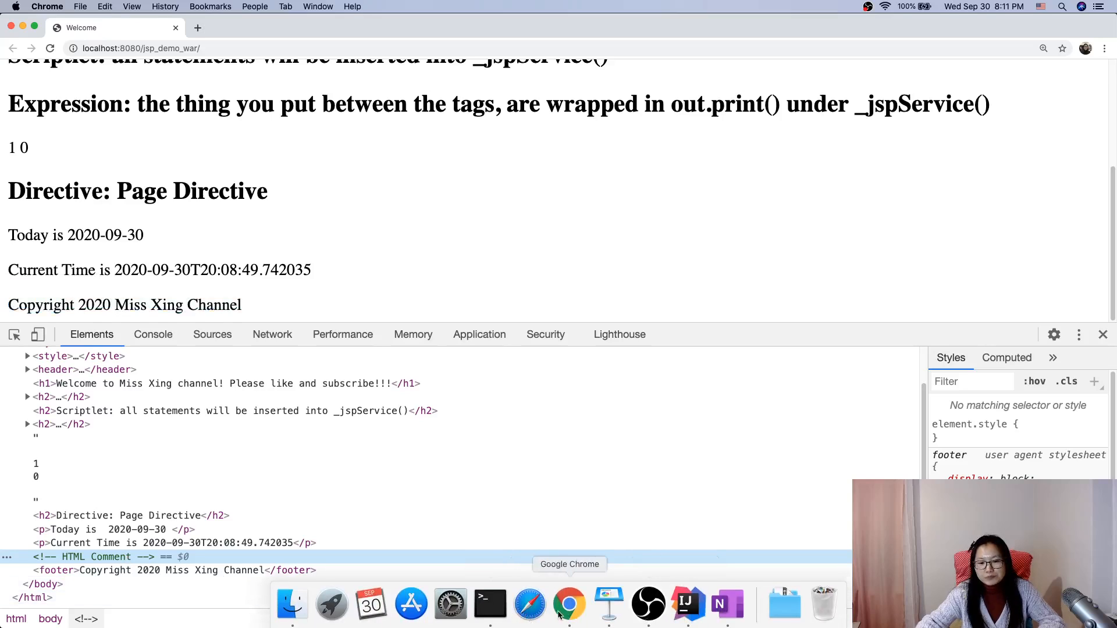
mouse_move(686, 605)
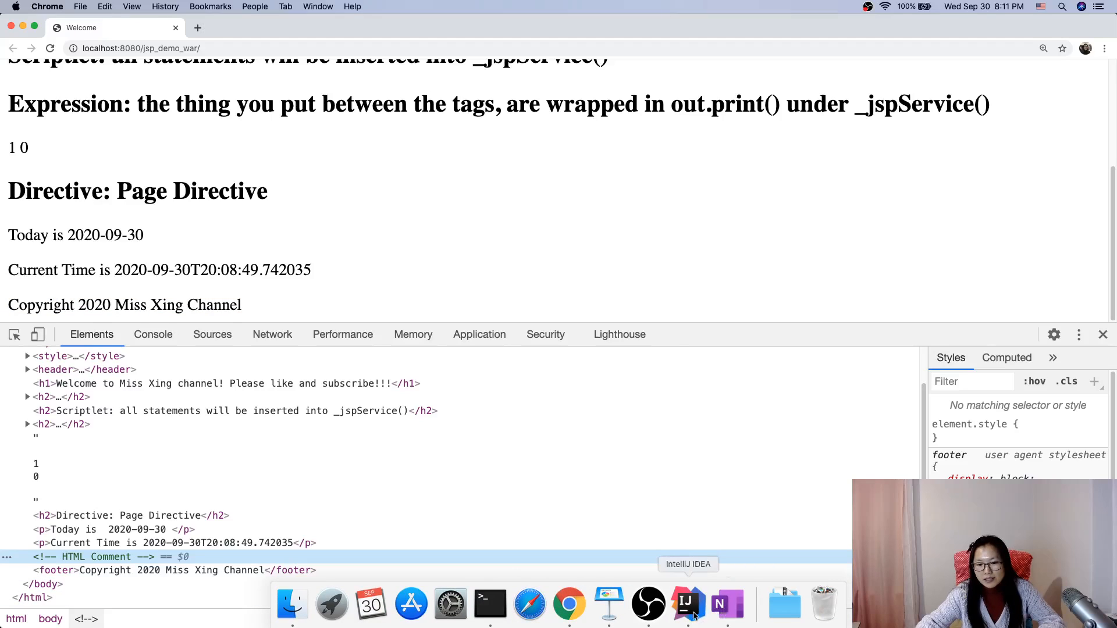
left_click(686, 605)
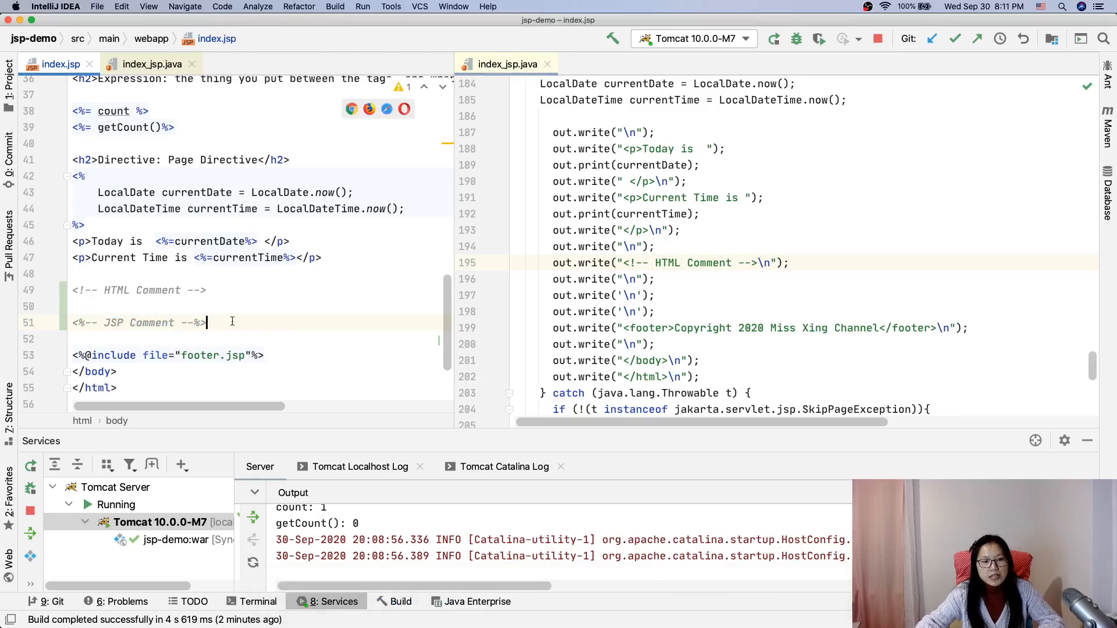